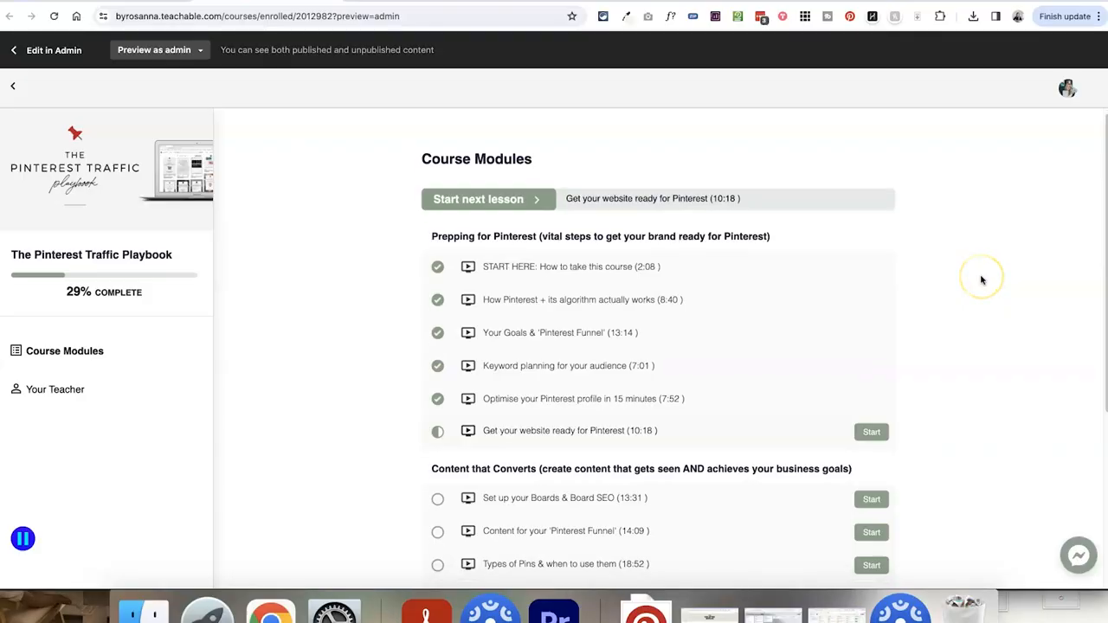
scroll(down, 3)
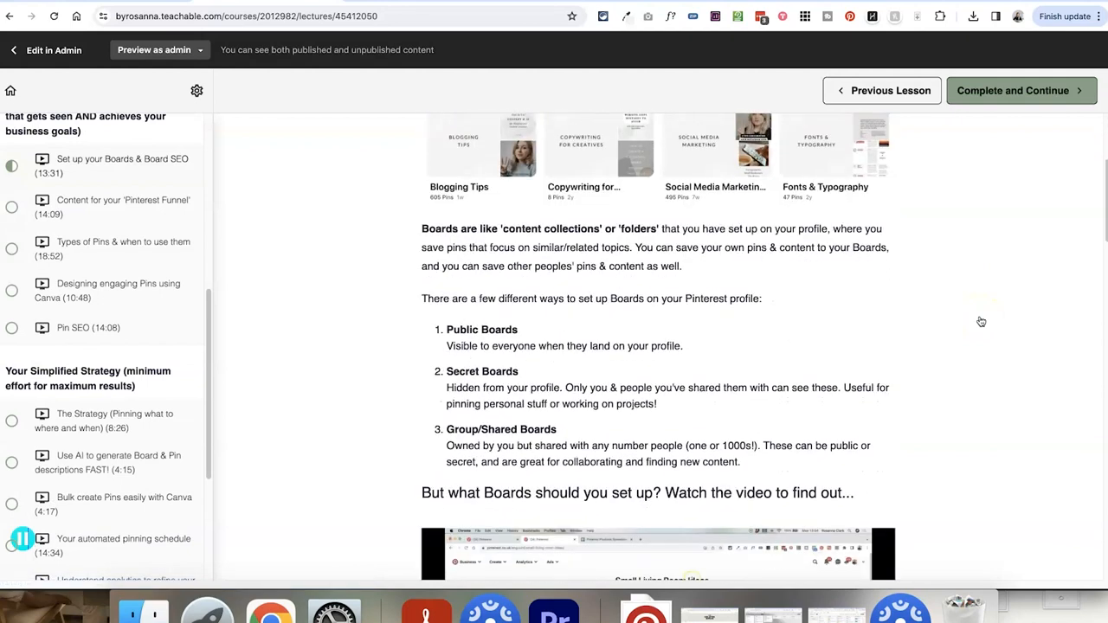
scroll(down, 3)
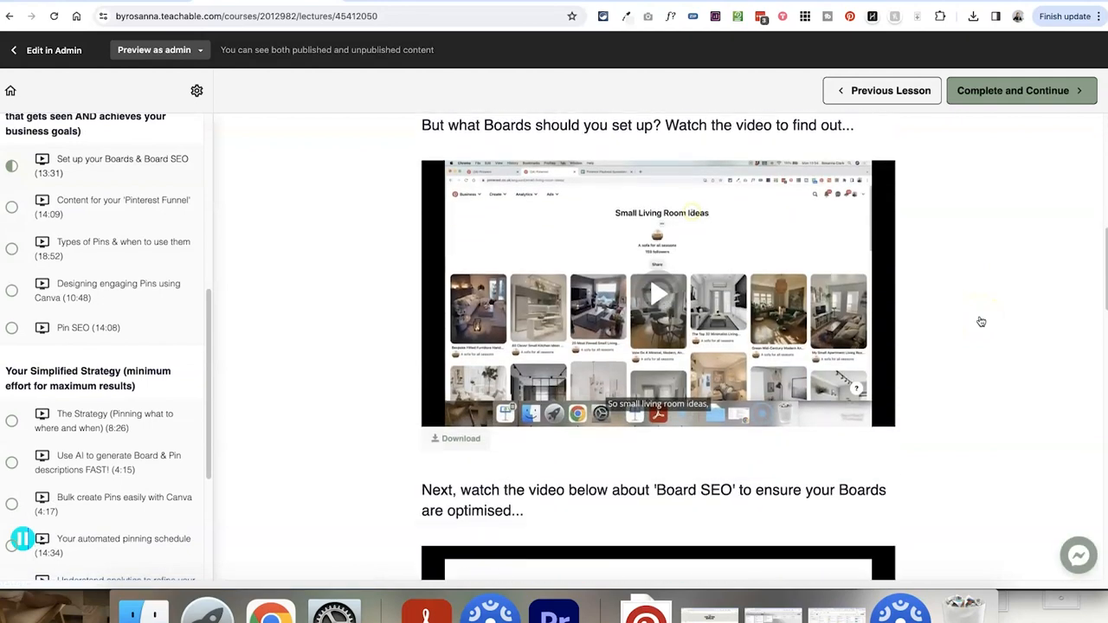